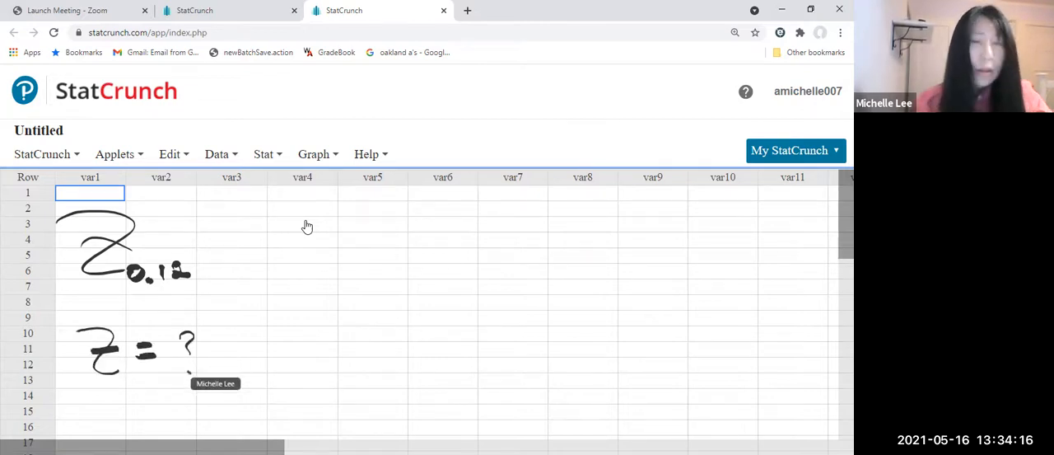
# Step: Open the Normal calculator from Stat > Calculators
pyautogui.click(263, 154)
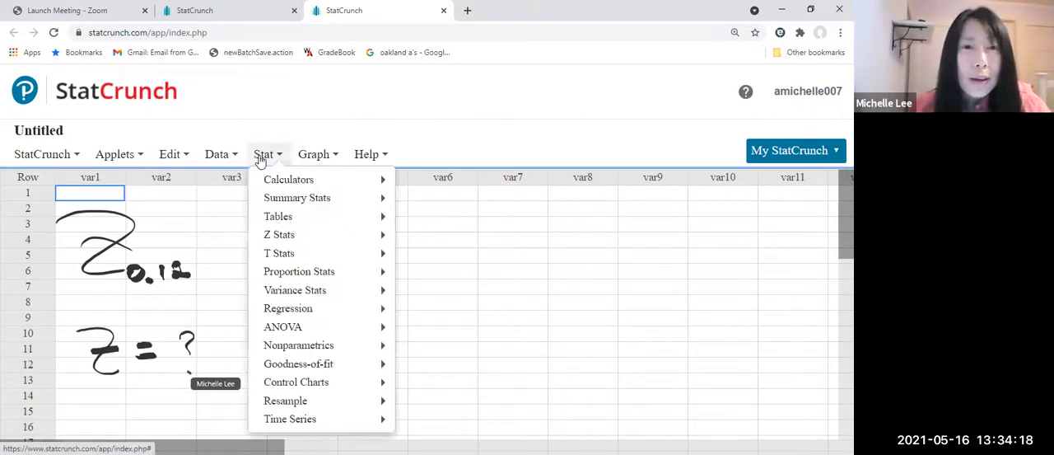
pyautogui.click(288, 179)
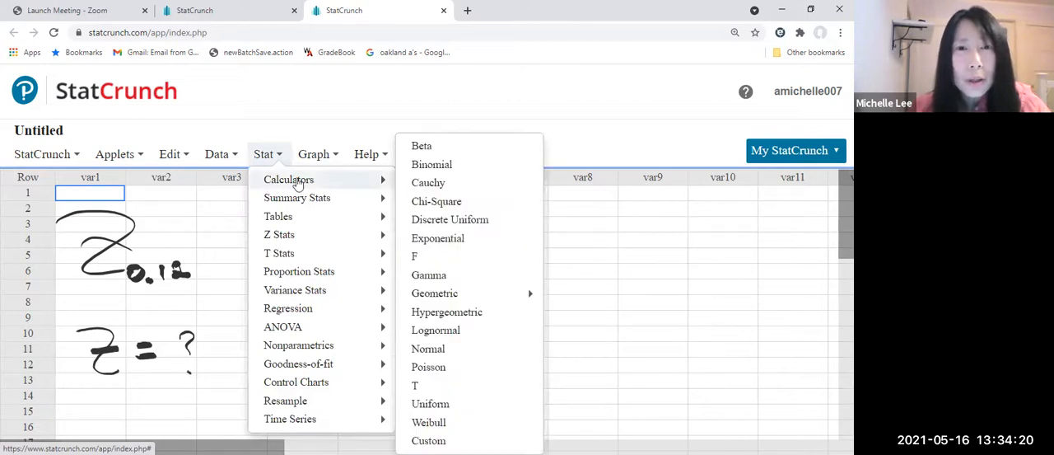
pyautogui.moveTo(394, 185)
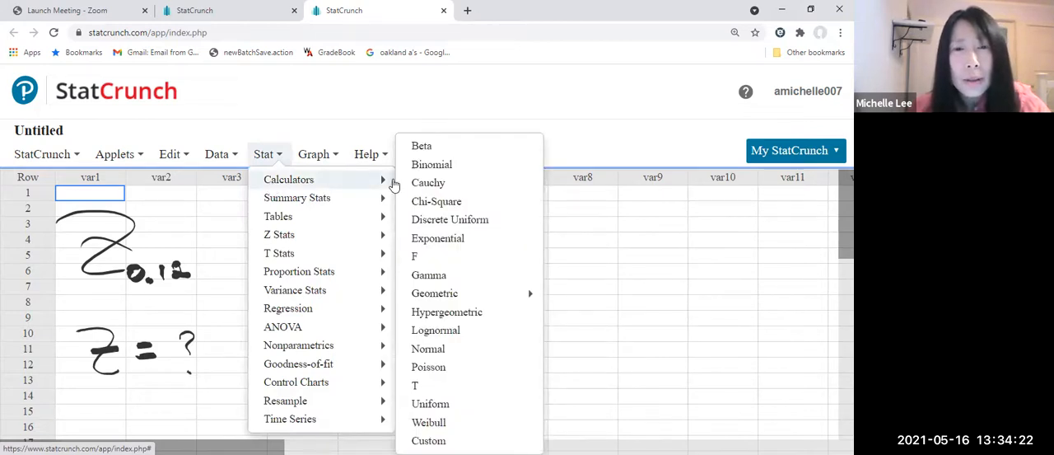
pyautogui.moveTo(428, 348)
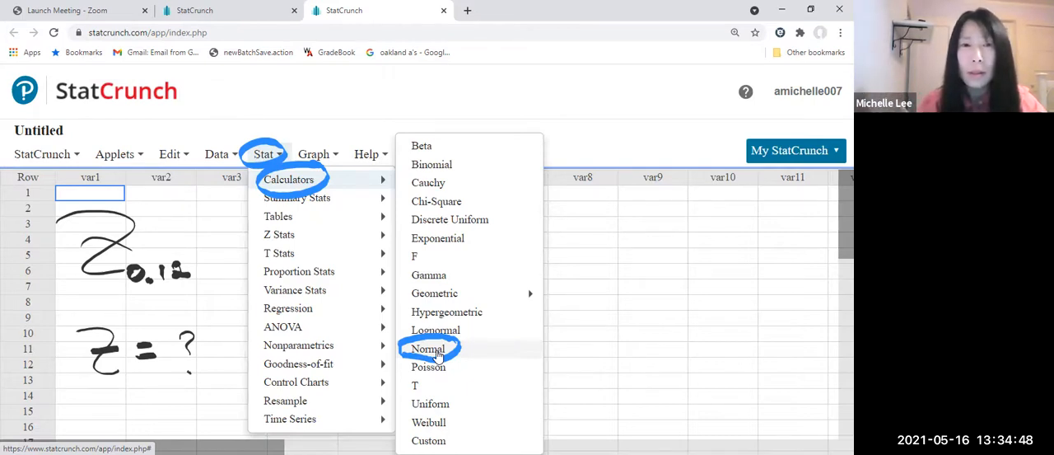
pyautogui.click(427, 348)
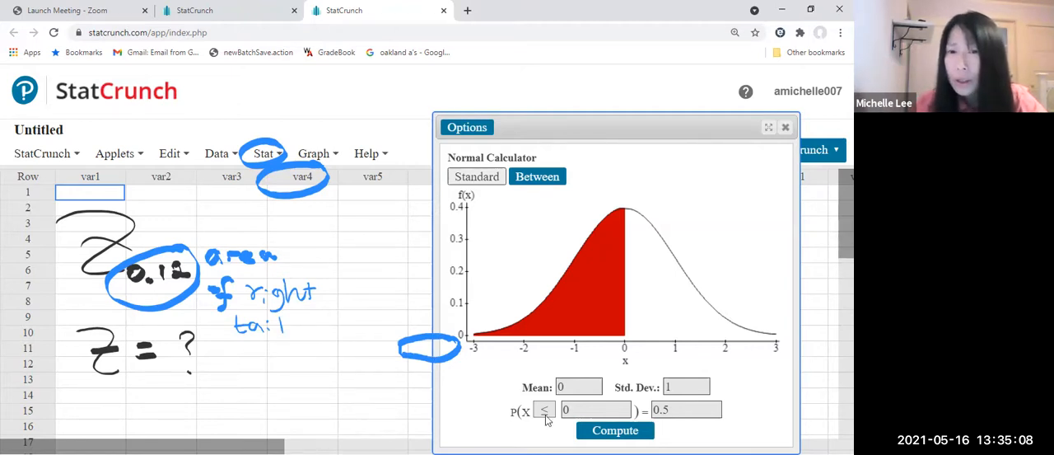
# Step: Switch the inequality to ≥ and begin entering the 0.12 right-tail probability
pyautogui.click(544, 410)
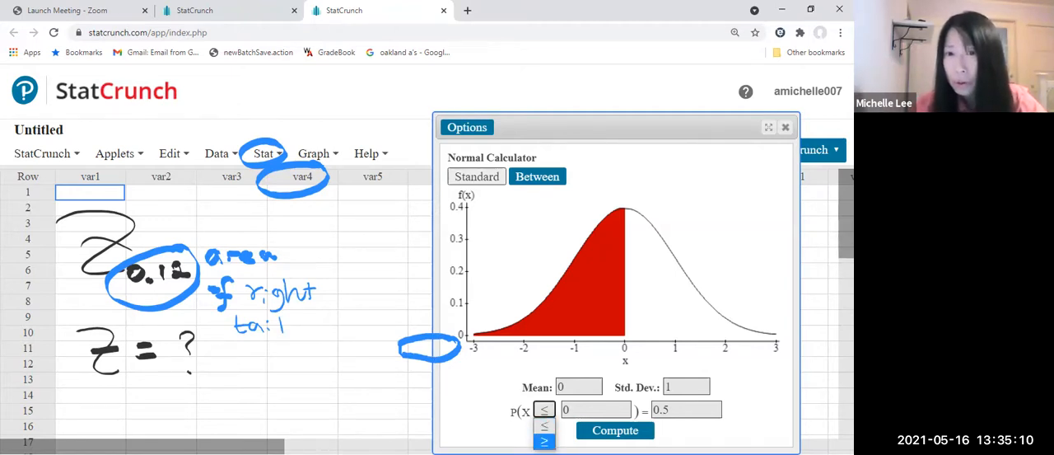
pyautogui.click(543, 441)
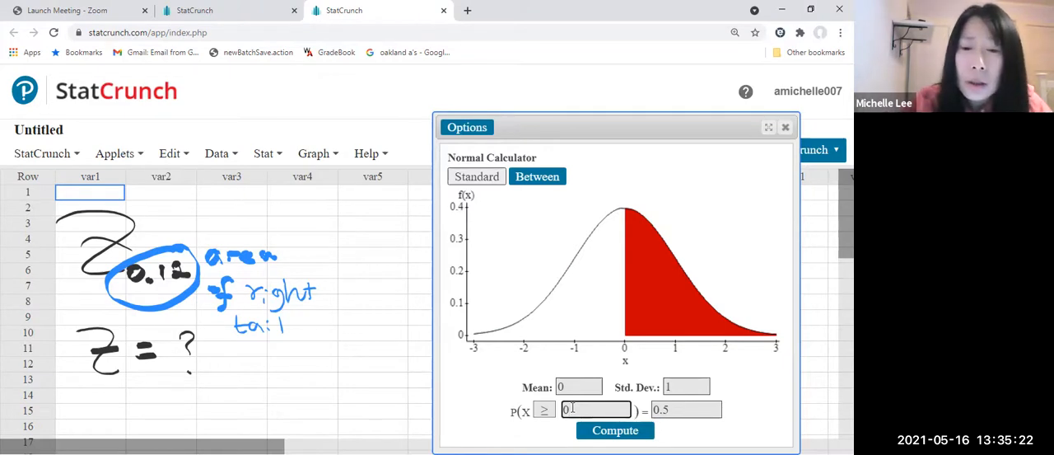
pyautogui.write('0.12')
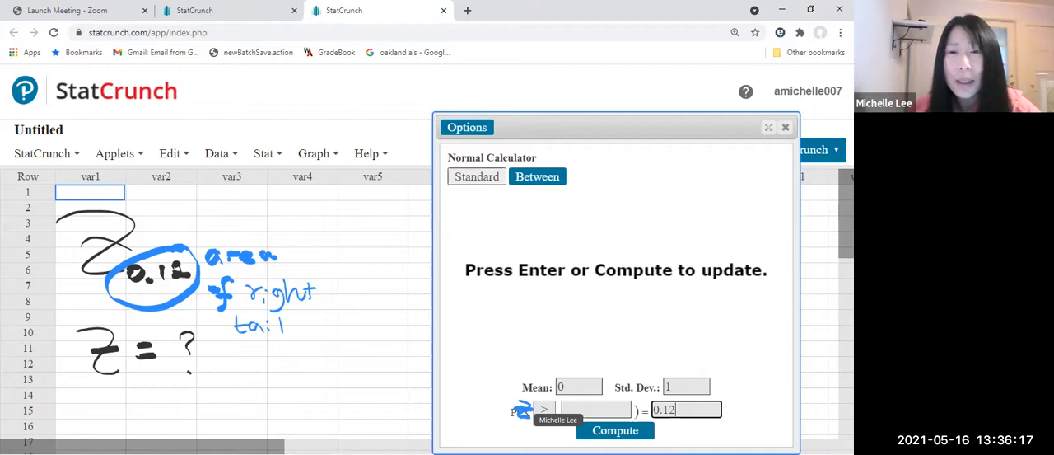
# Step: Compute the z-value 1.1749868 for the 0.12 right-tail area
pyautogui.click(615, 430)
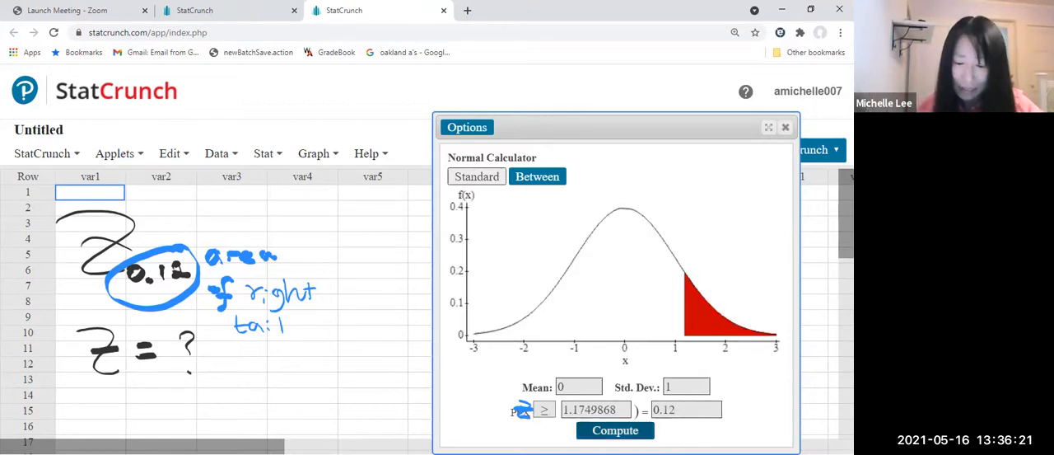
pyautogui.moveTo(626, 362)
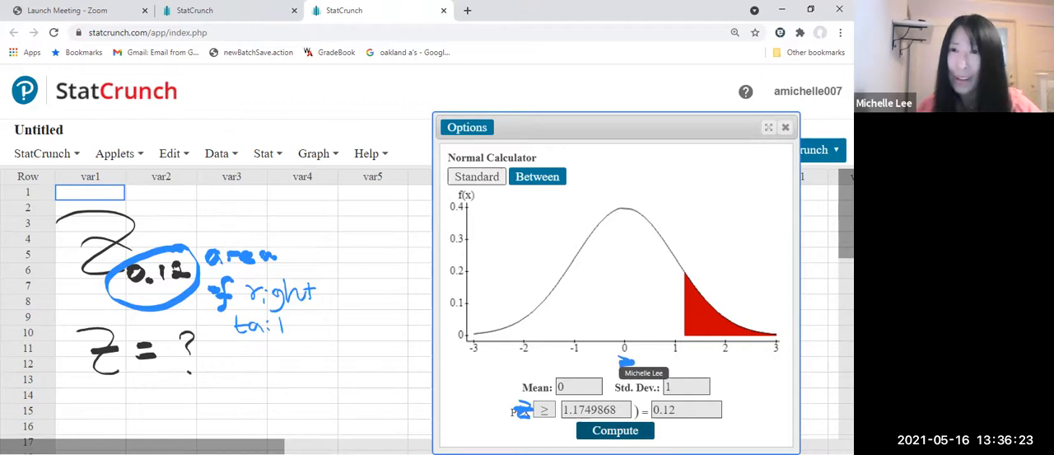